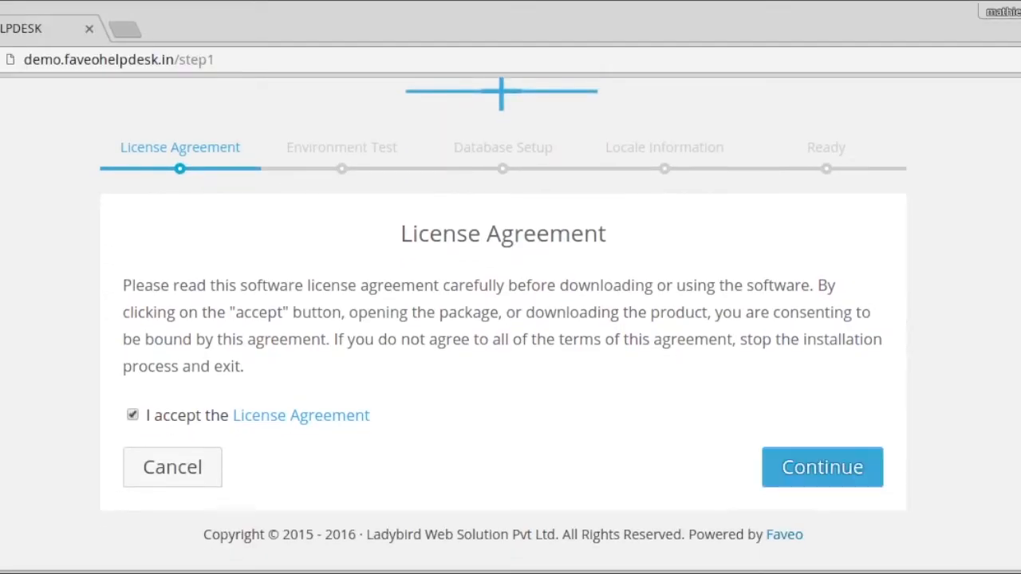
- Continue past the accepted license agreement to the database setup form
click(822, 466)
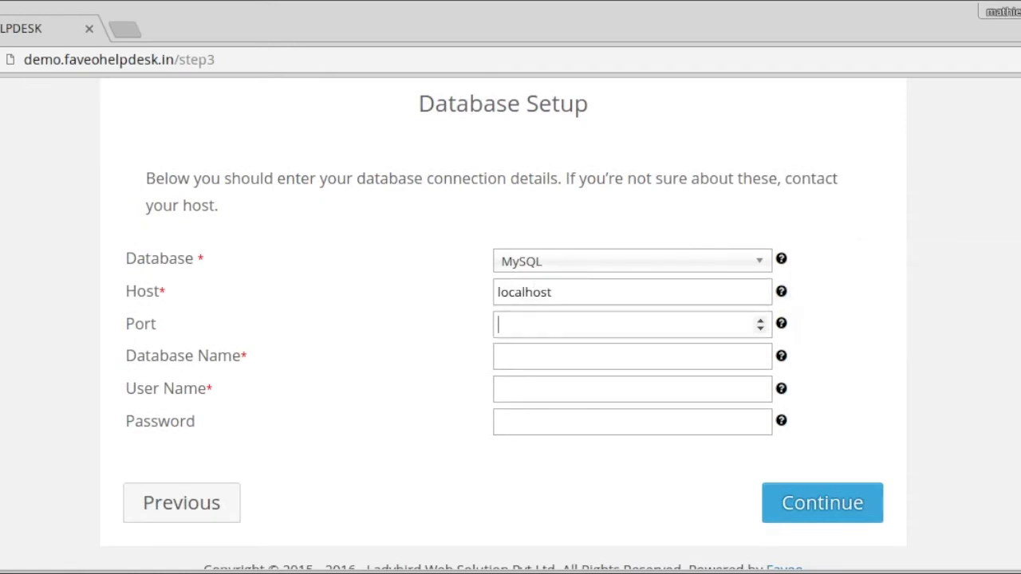
- Connect to MySQL database faveo on port 3306 as faveouser with its password and continue after the successful test
text(3306)
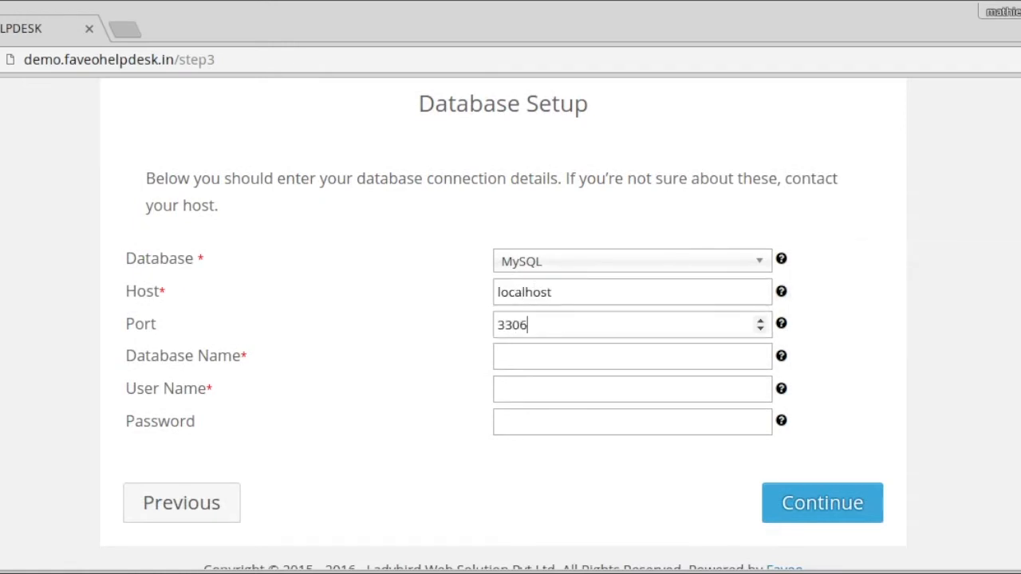
text(fa)
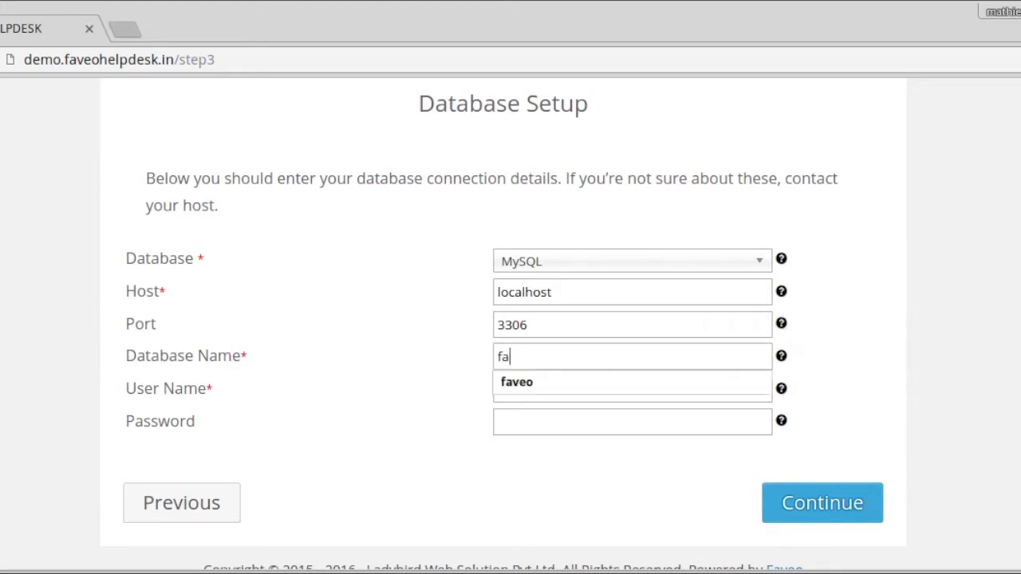
click(517, 381)
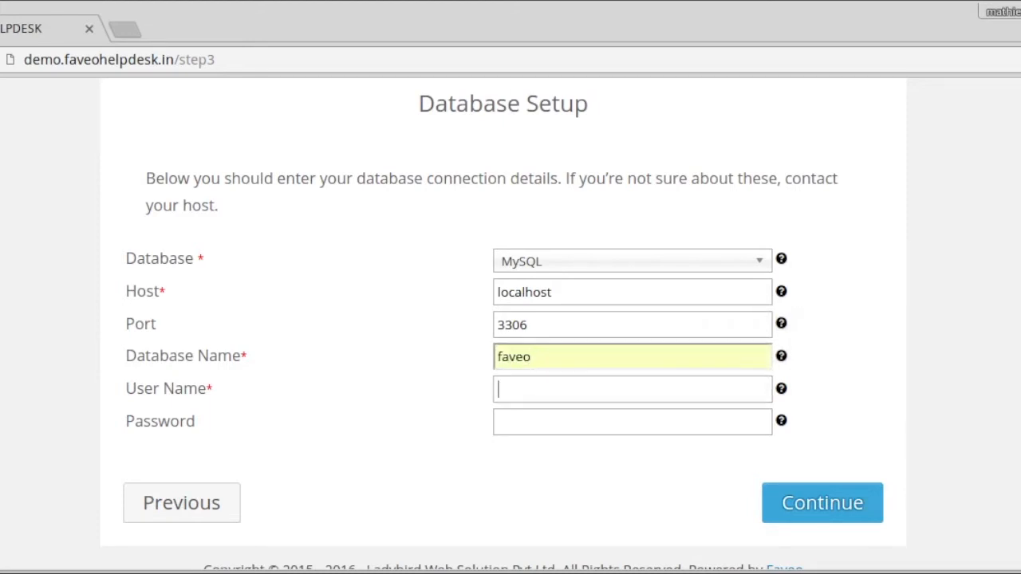
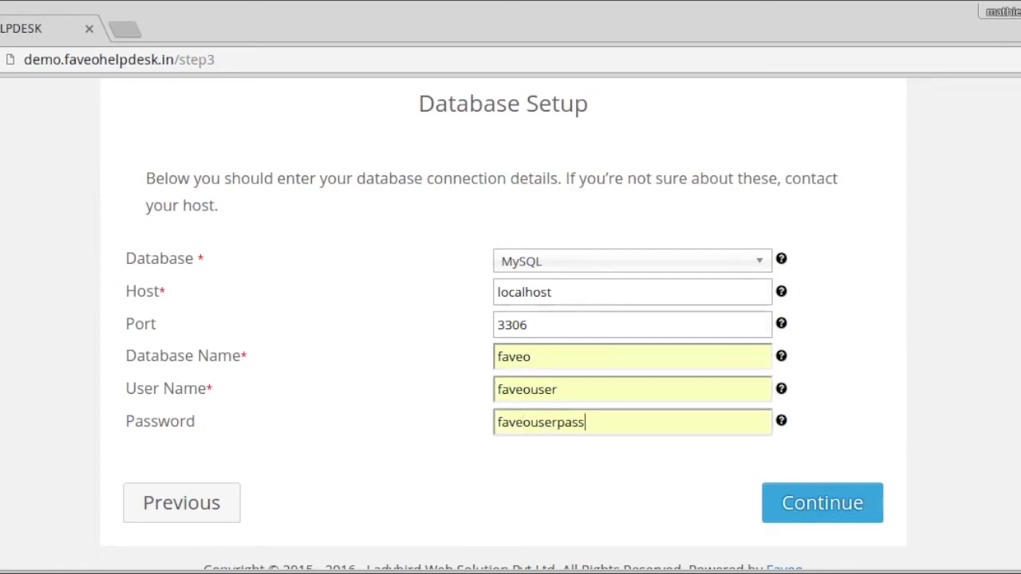
click(822, 502)
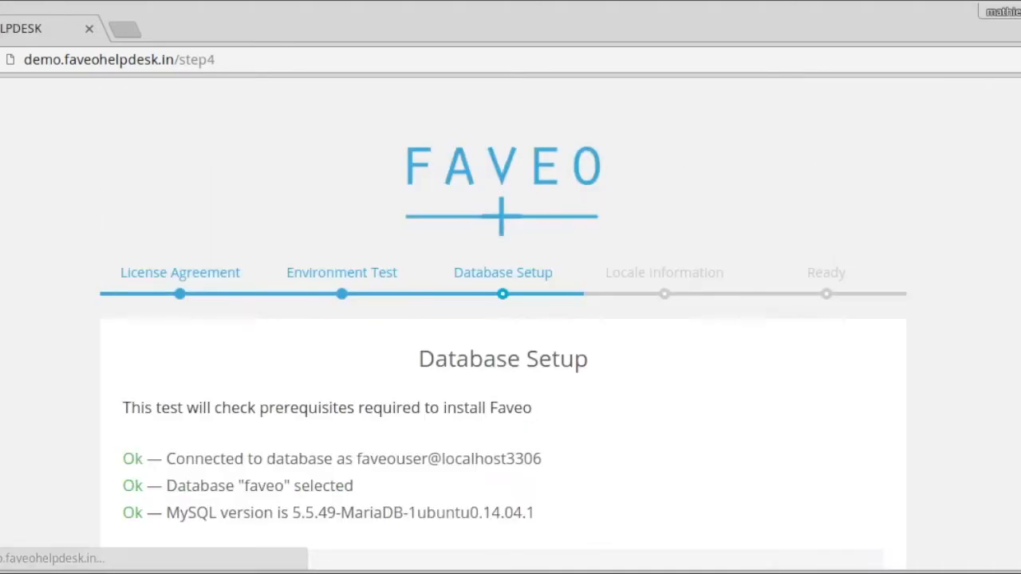
scroll(down, 3)
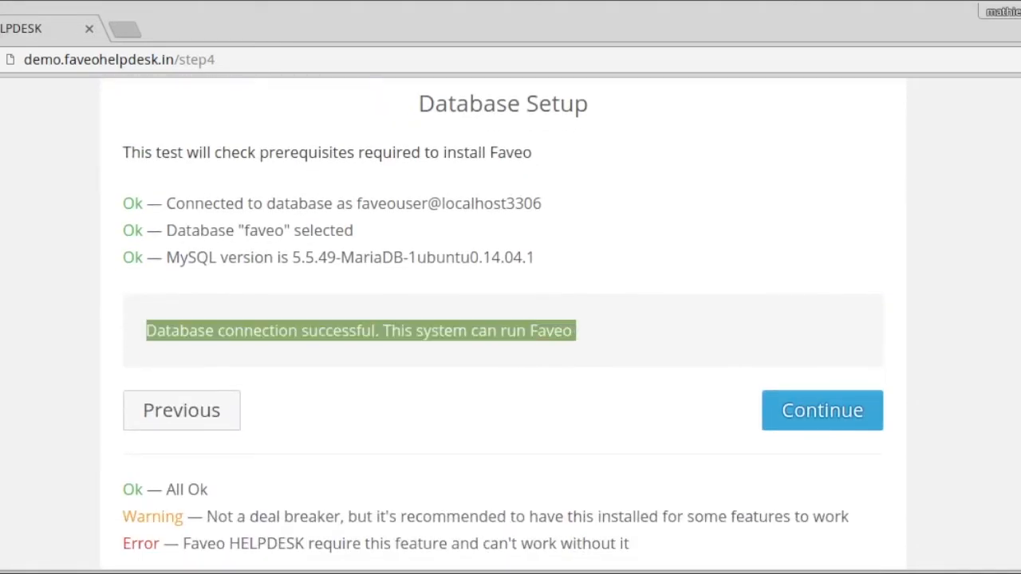
click(821, 410)
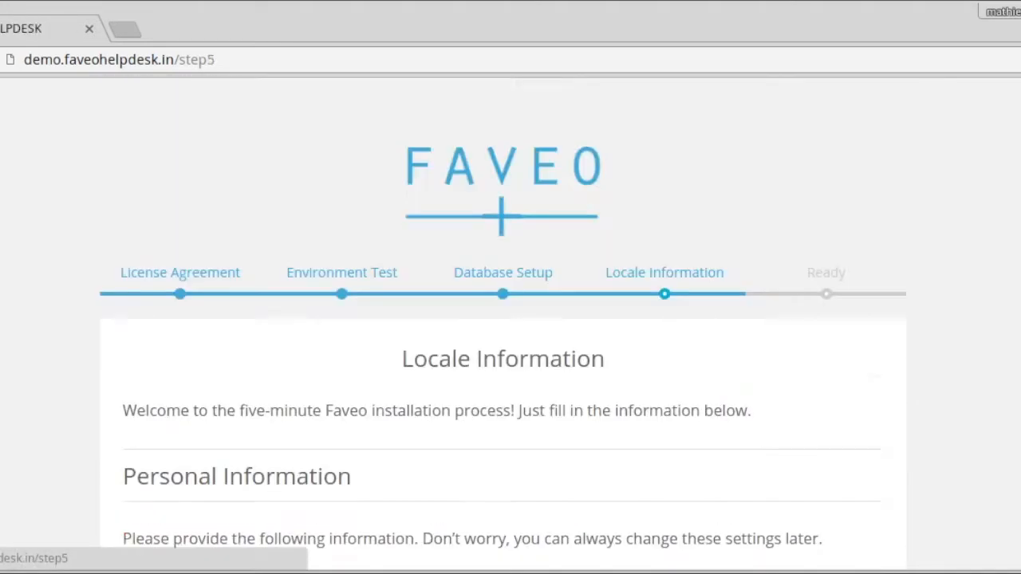
scroll(down, 3)
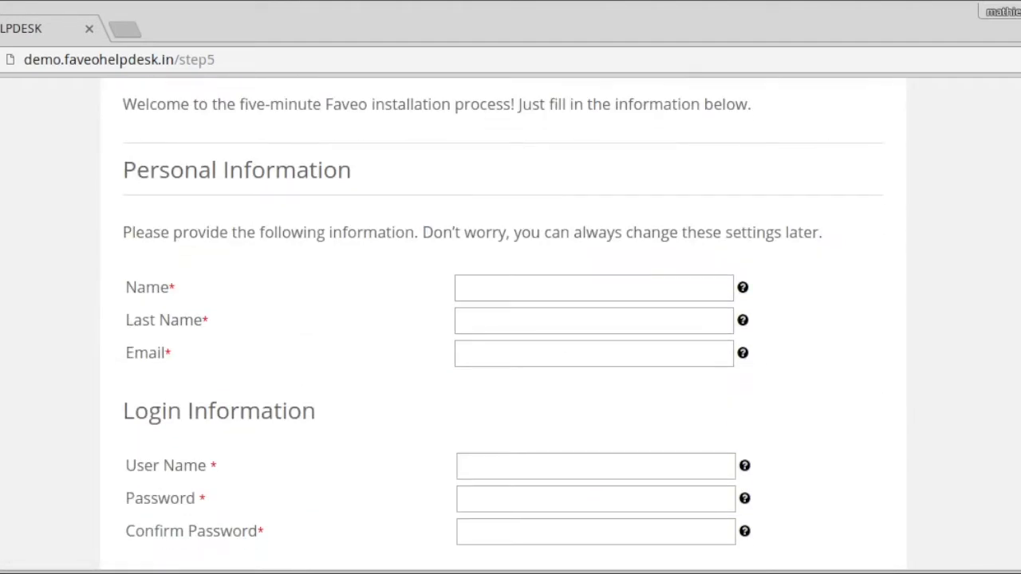
click(594, 287)
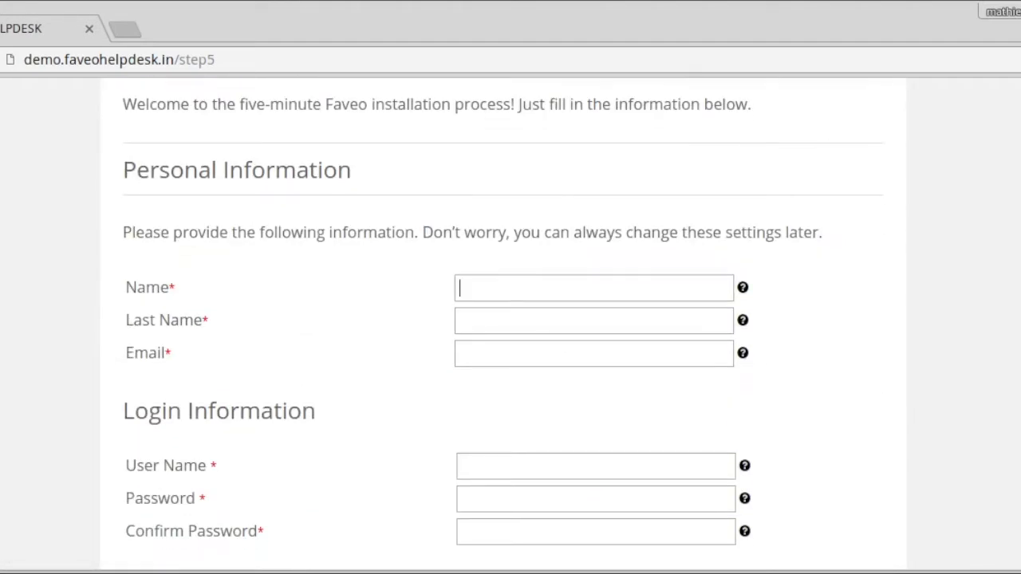
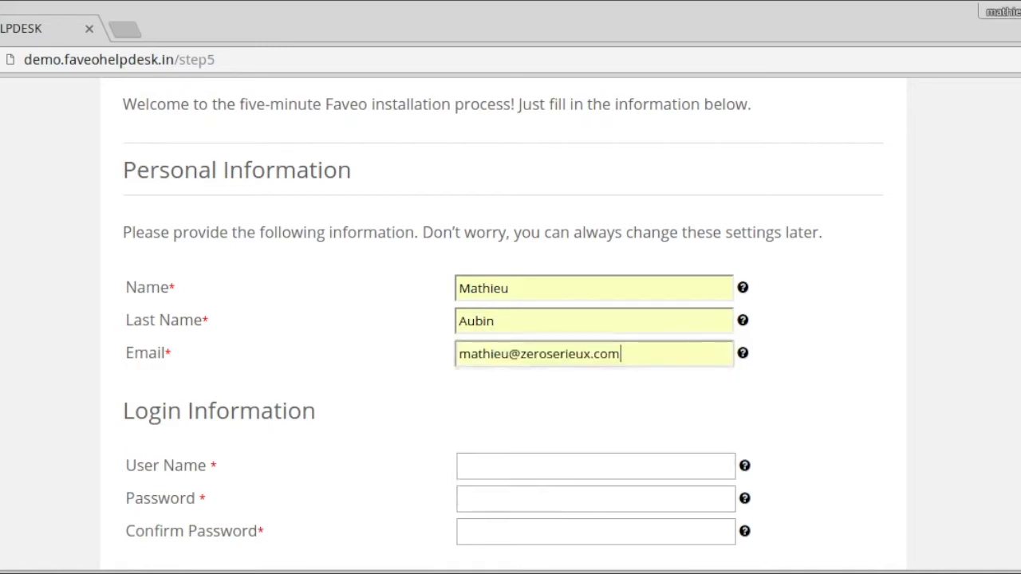
click(595, 465)
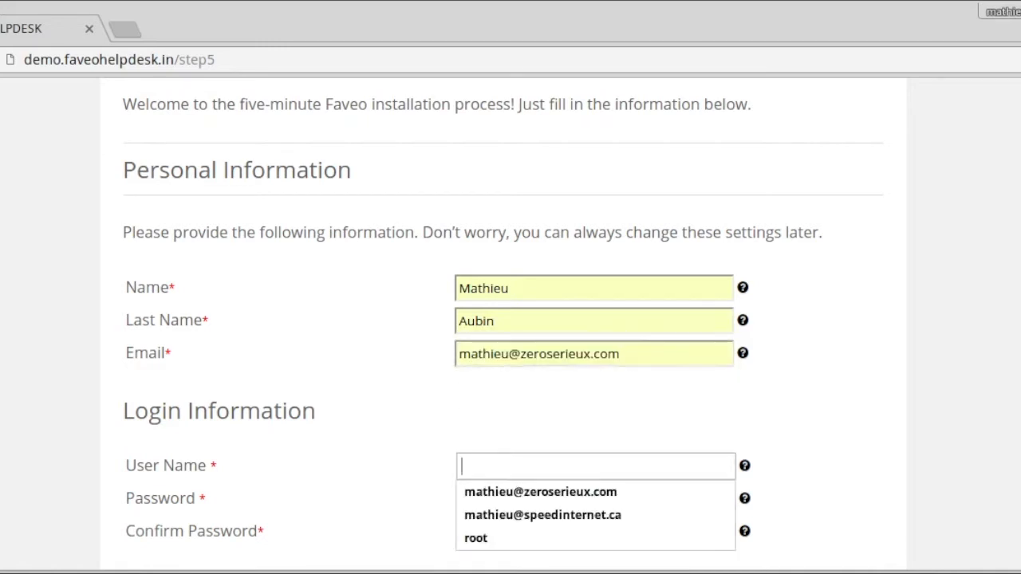
click(539, 491)
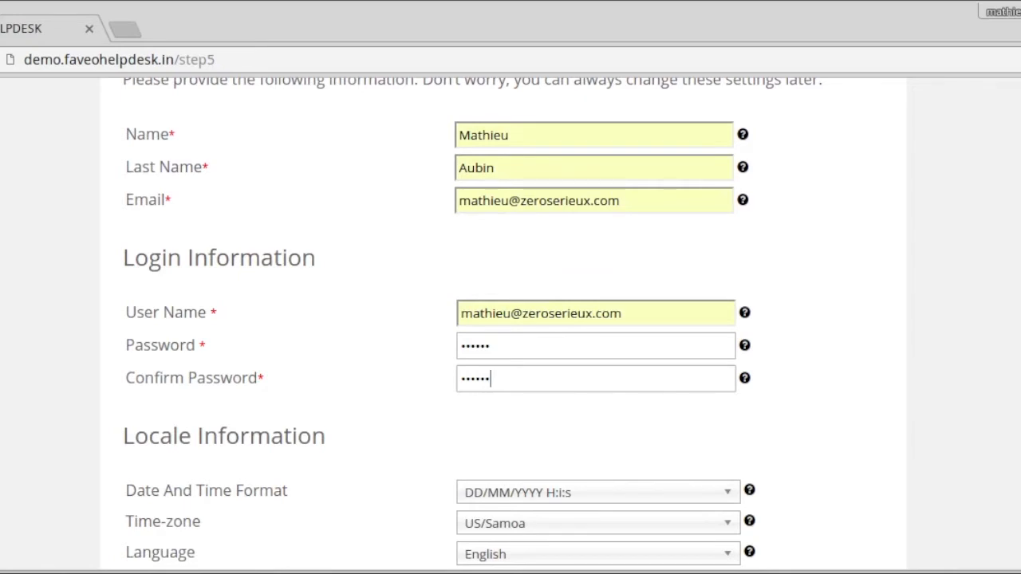
- Set the time zone to US/Eastern and run the helpdesk installation
click(596, 524)
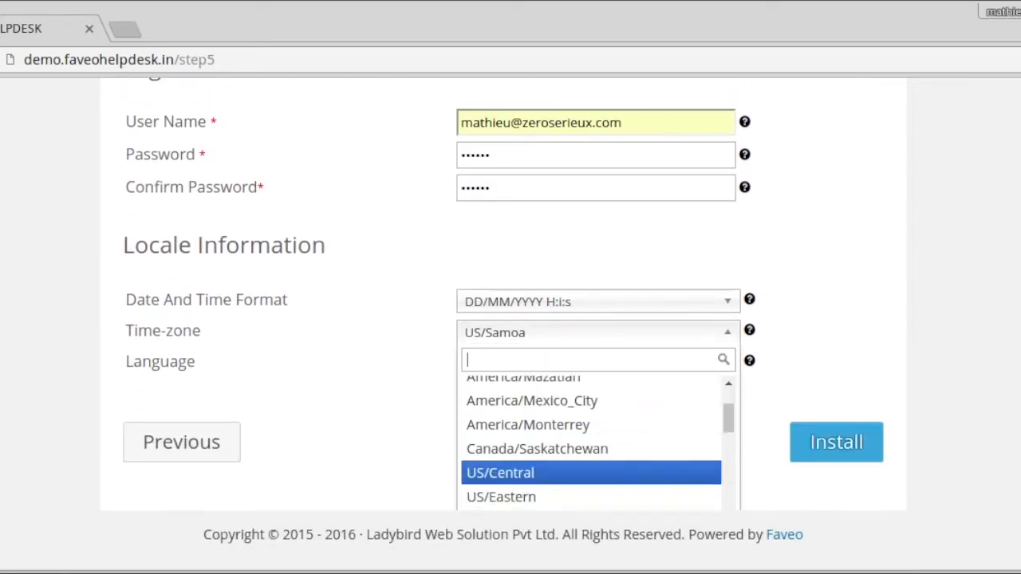
click(500, 496)
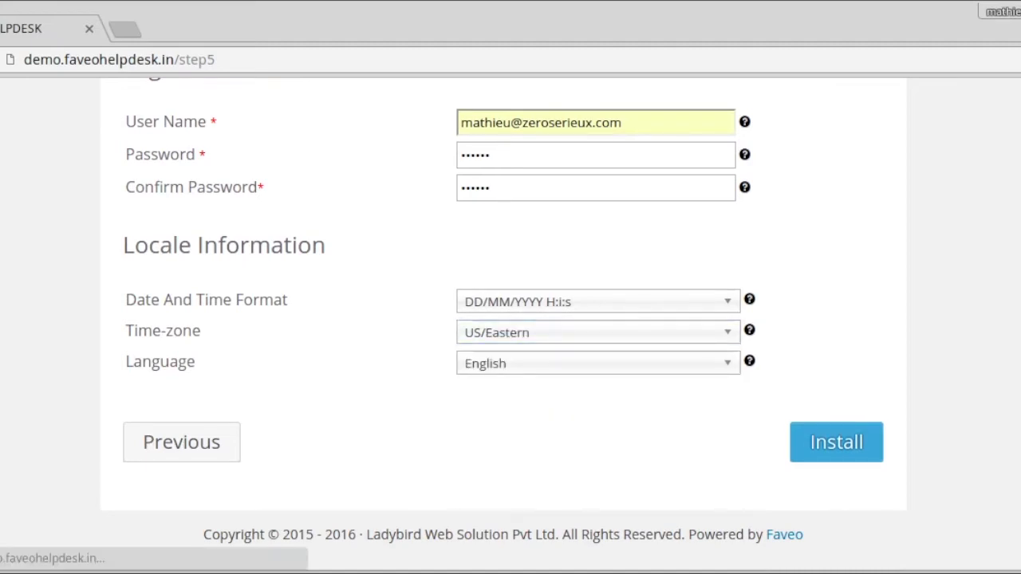
click(836, 442)
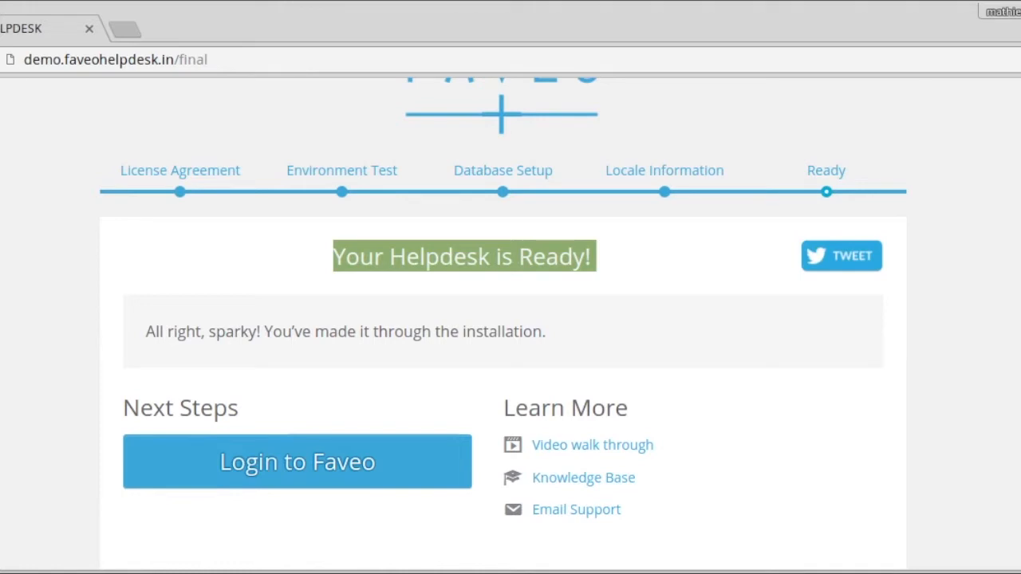
- Leave the 'Your Helpdesk is Ready!' page for the Faveo login page
scroll(down, 3)
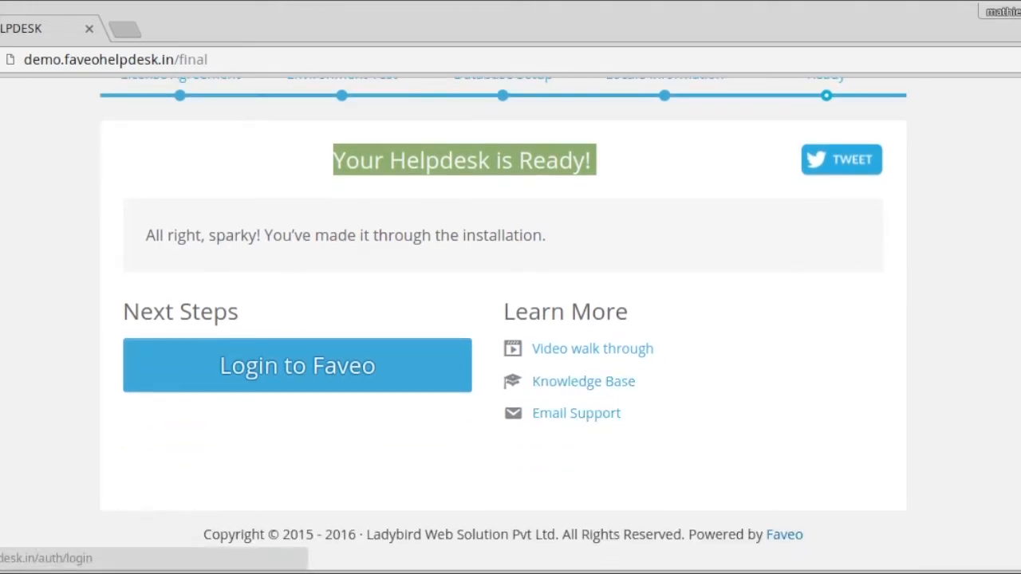
click(297, 365)
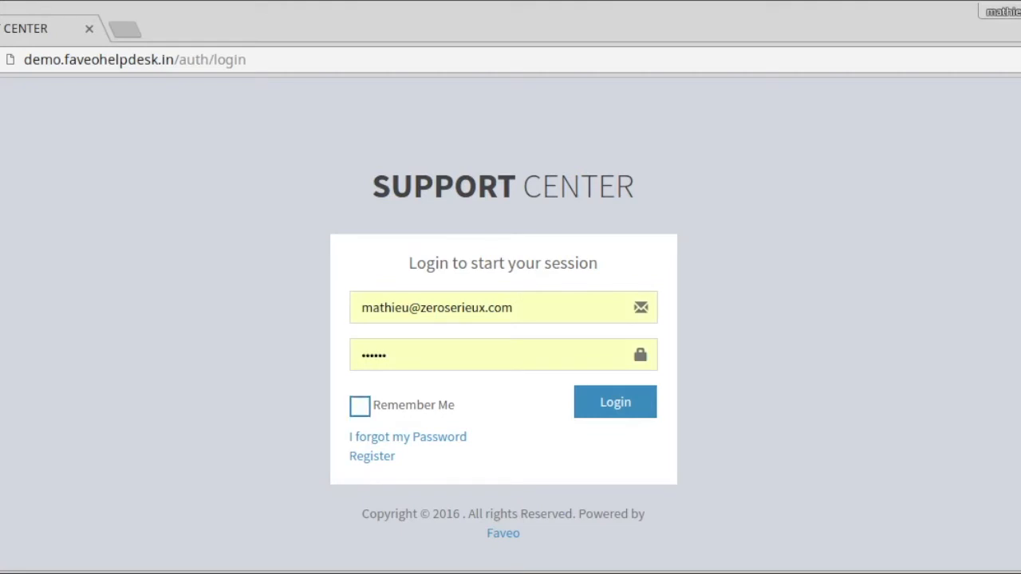
- Sign in as the administrator with Remember Me enabled and reach the dashboard
click(361, 406)
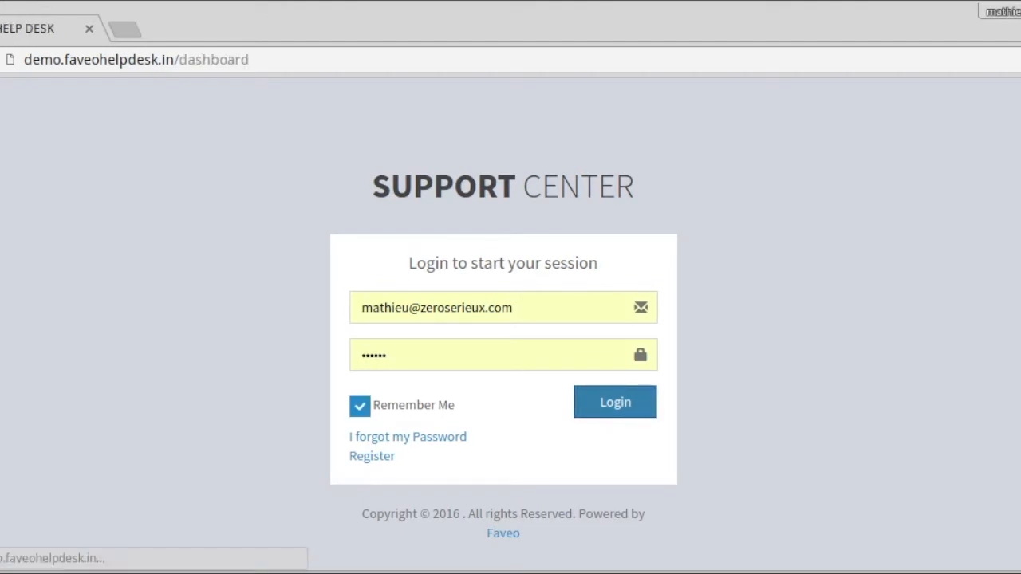
click(616, 402)
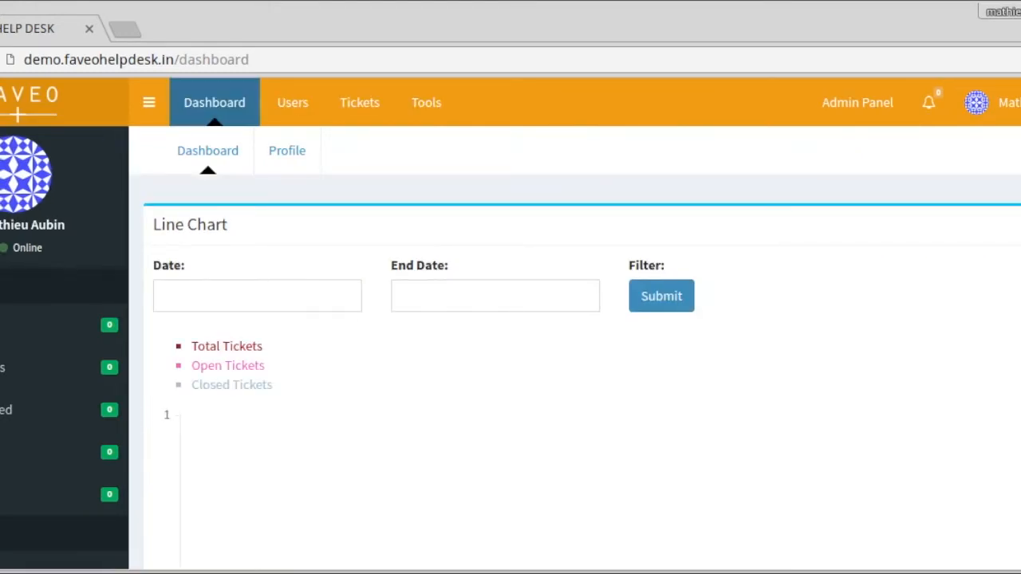
scroll(down, 3)
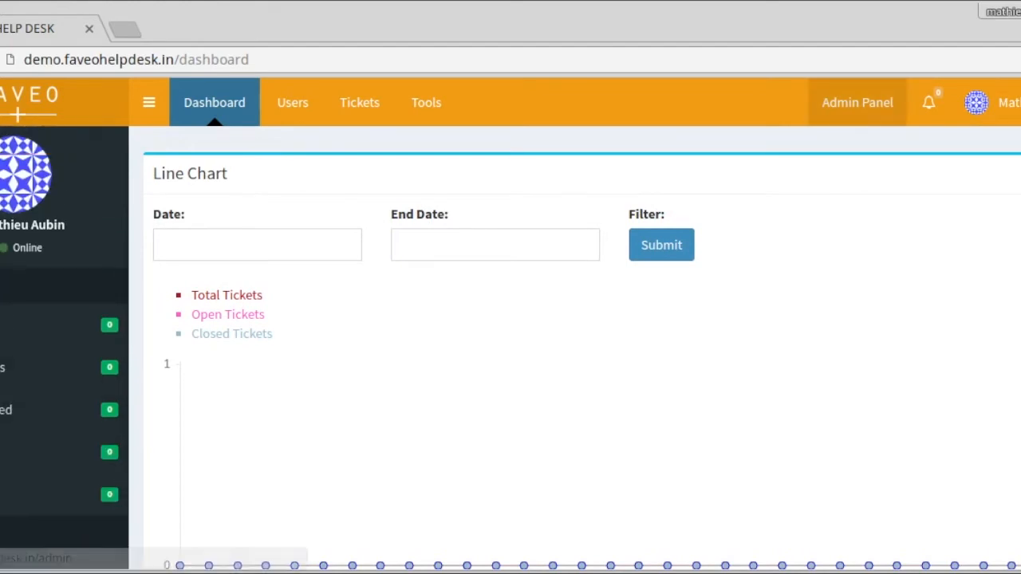
- Go to the Admin Panel's Emails page showing the empty email list
click(856, 102)
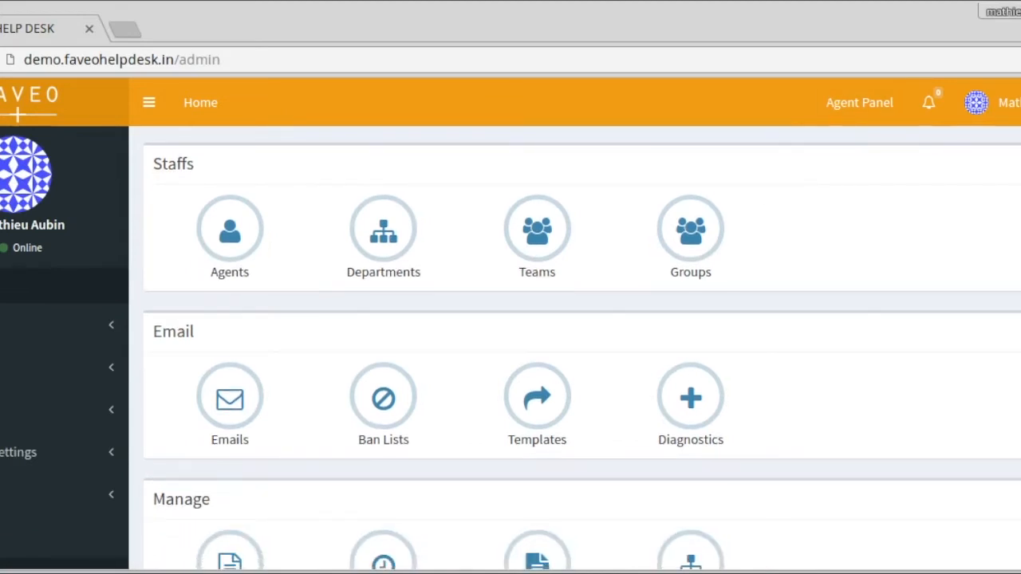
mouse_move(230, 396)
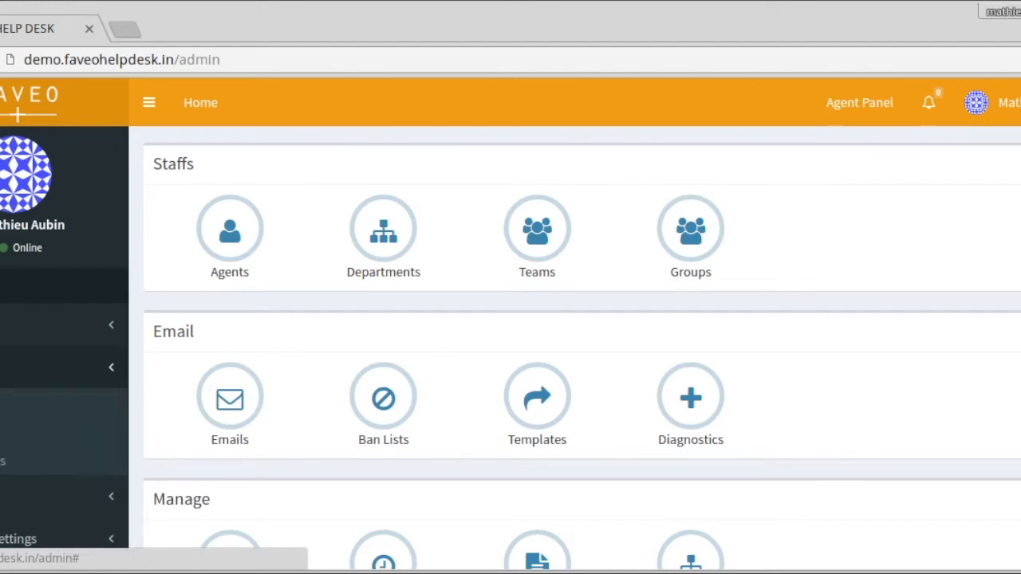
click(229, 395)
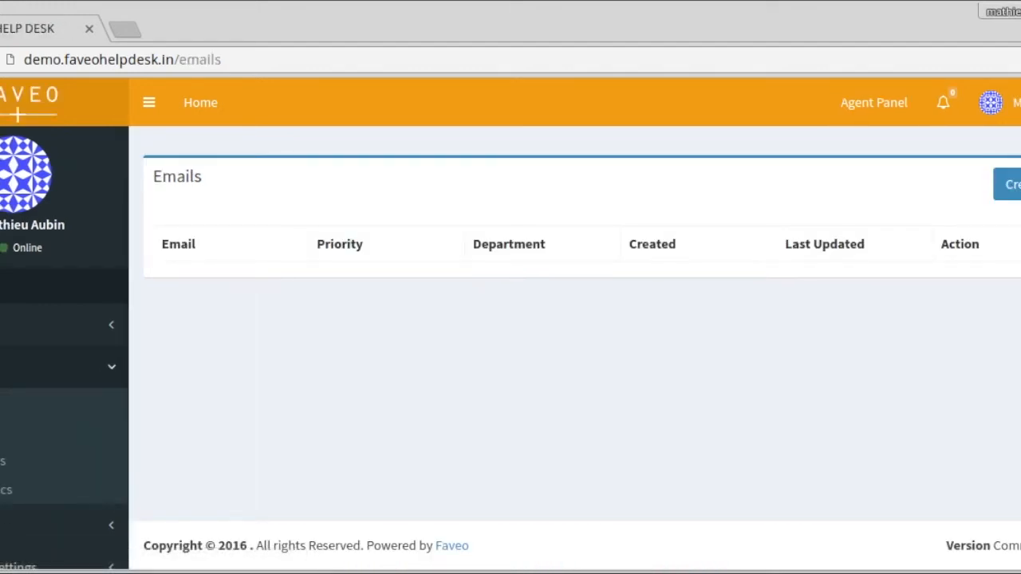
click(1013, 184)
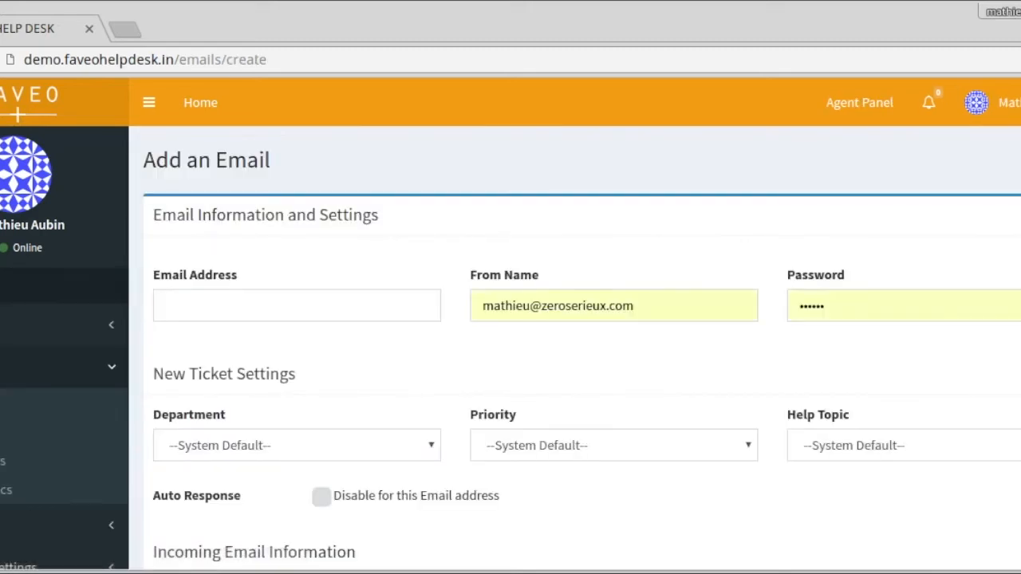
click(296, 305)
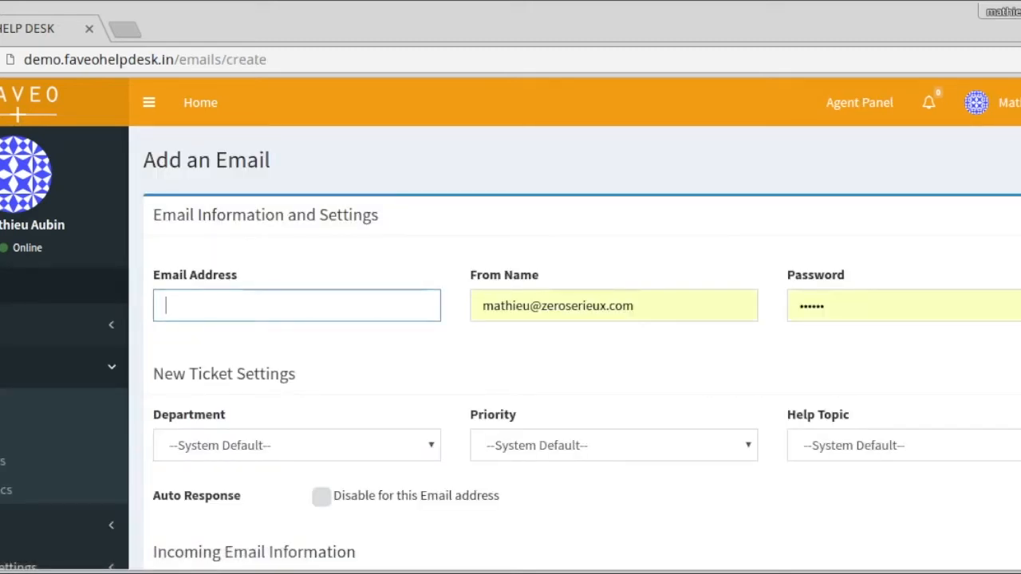
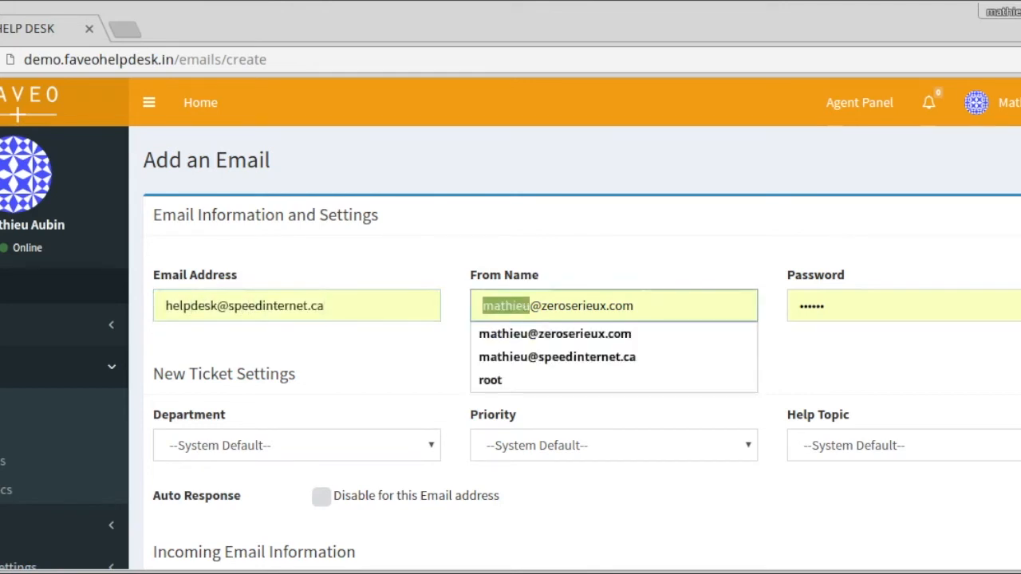
text(H)
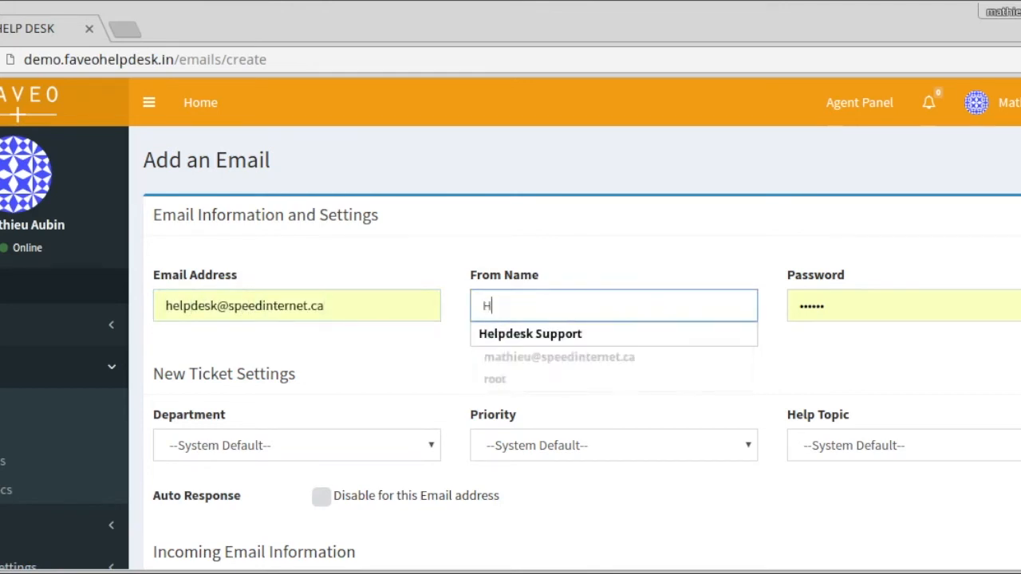
text(elpdesk Support)
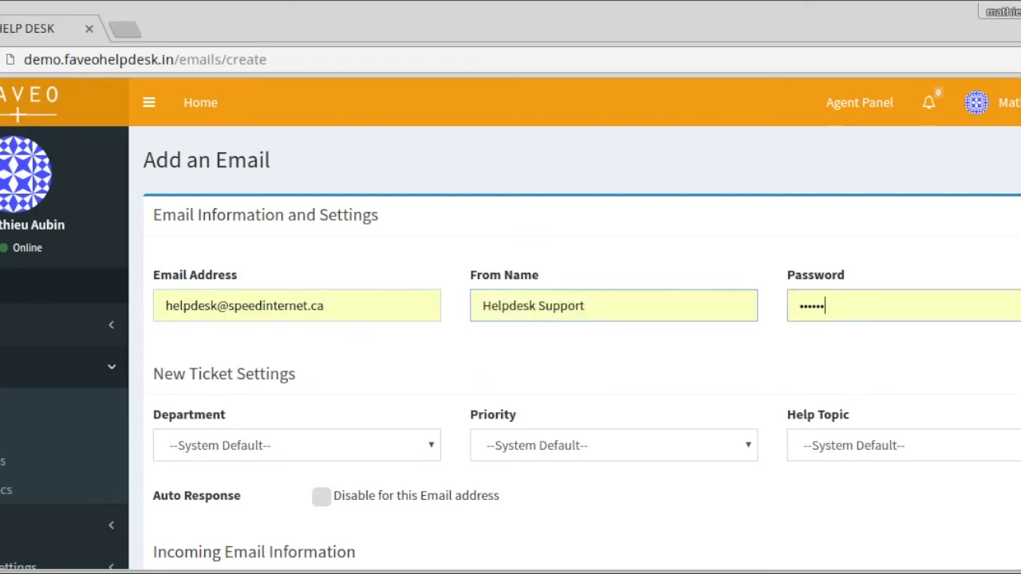
key(BackSpace)
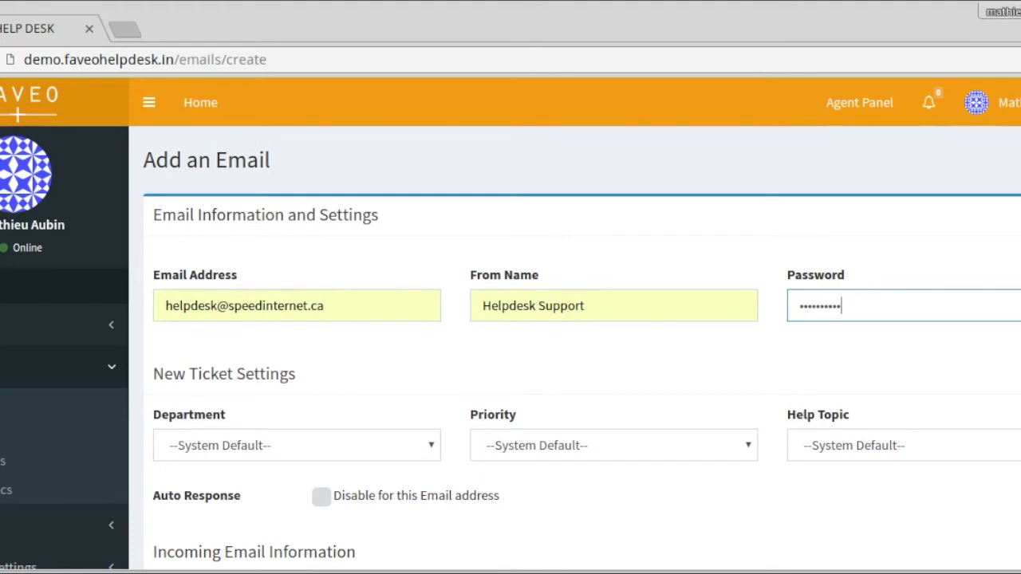
- Enable incoming IMAP fetching from mail.zeroserieux.com on port 143
scroll(down, 3)
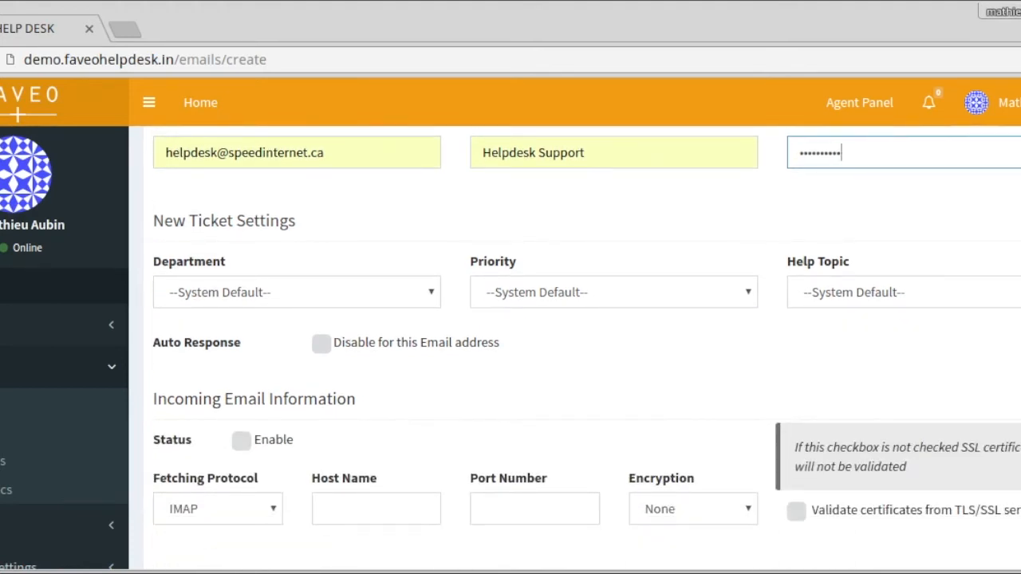
scroll(down, 3)
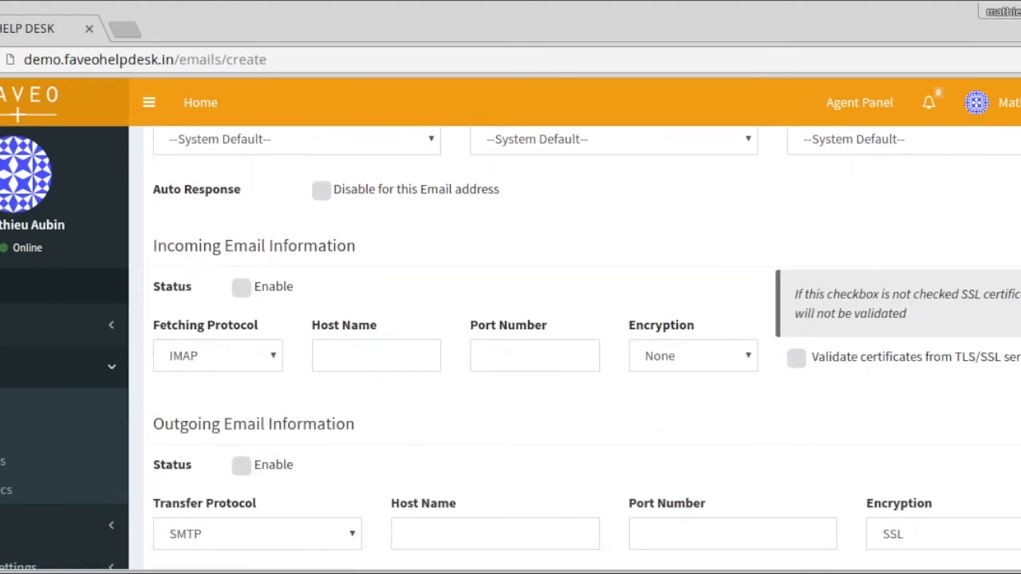
click(241, 287)
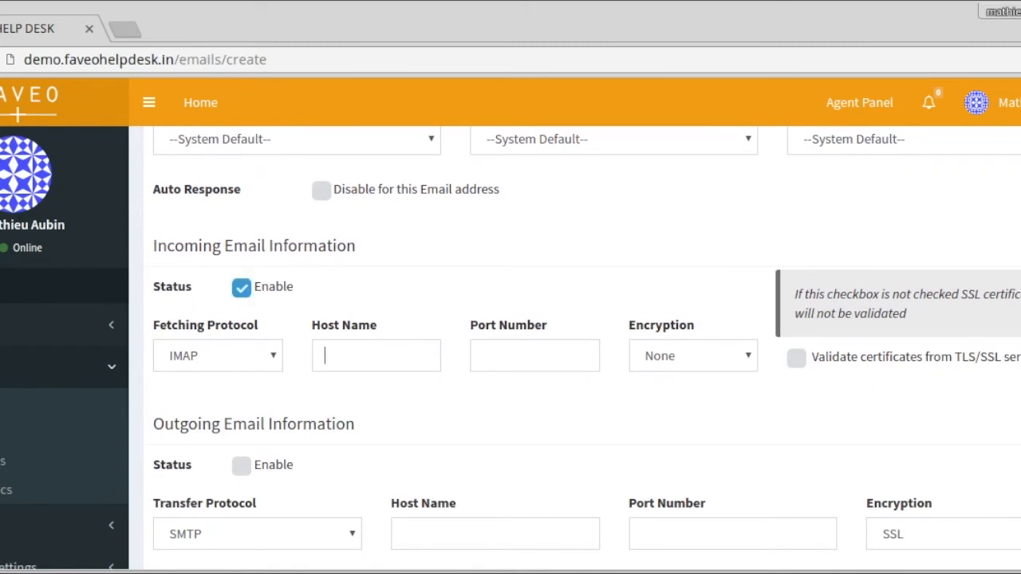
text(mail.zeroserieux.c)
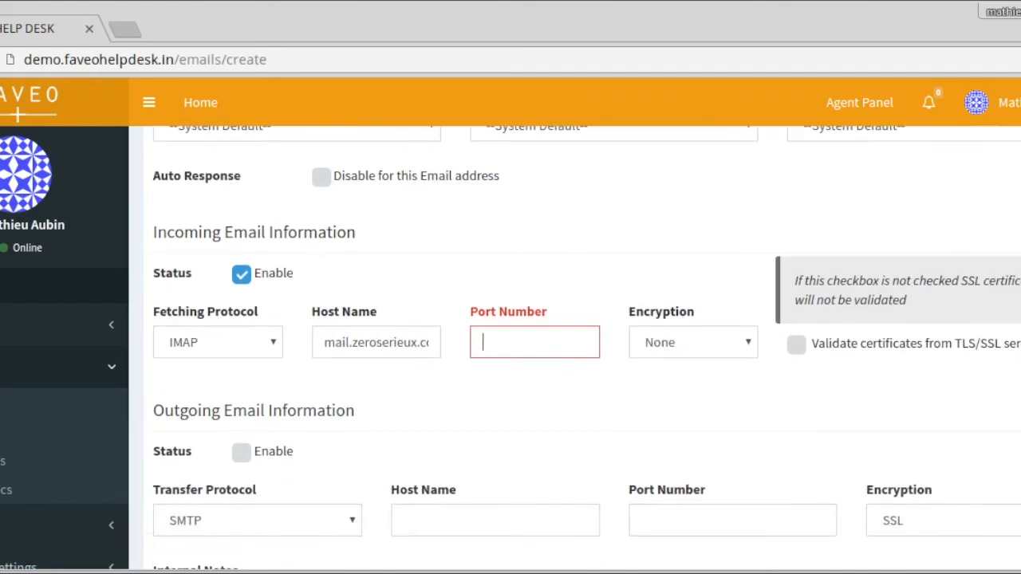
text(143)
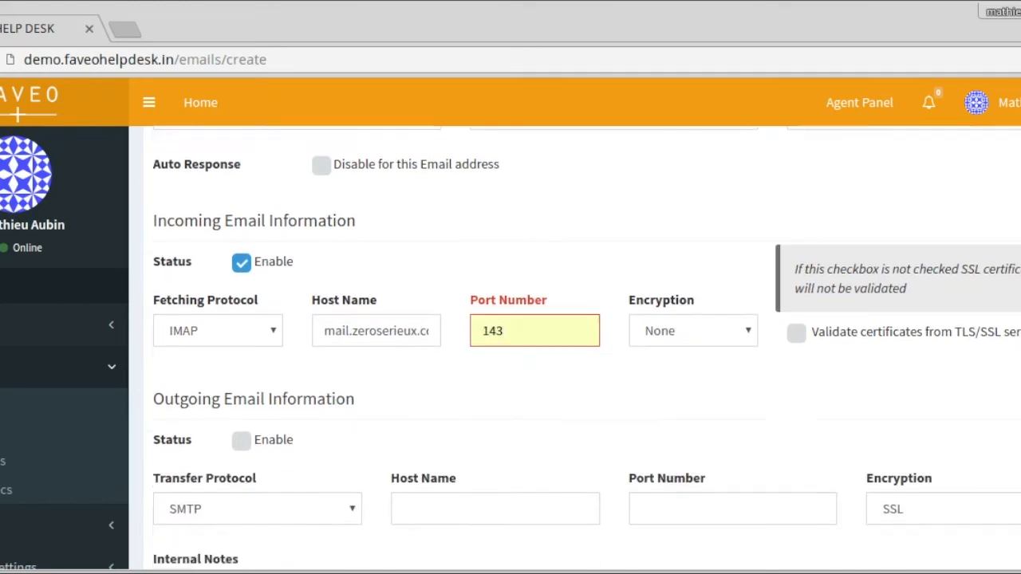
- Enable outgoing SMTP through mail.zeroserieux.com on port 587
scroll(down, 3)
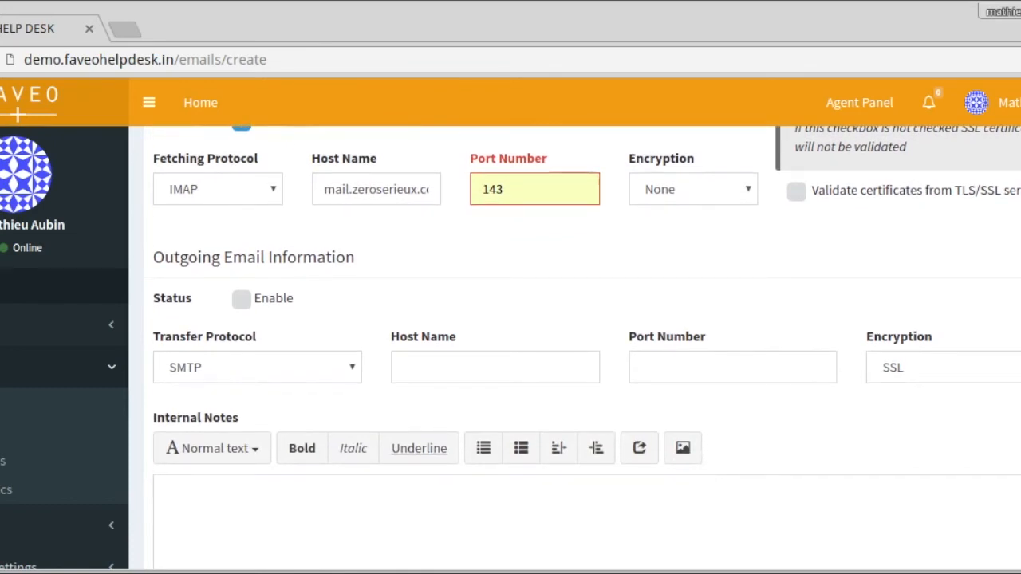
click(241, 298)
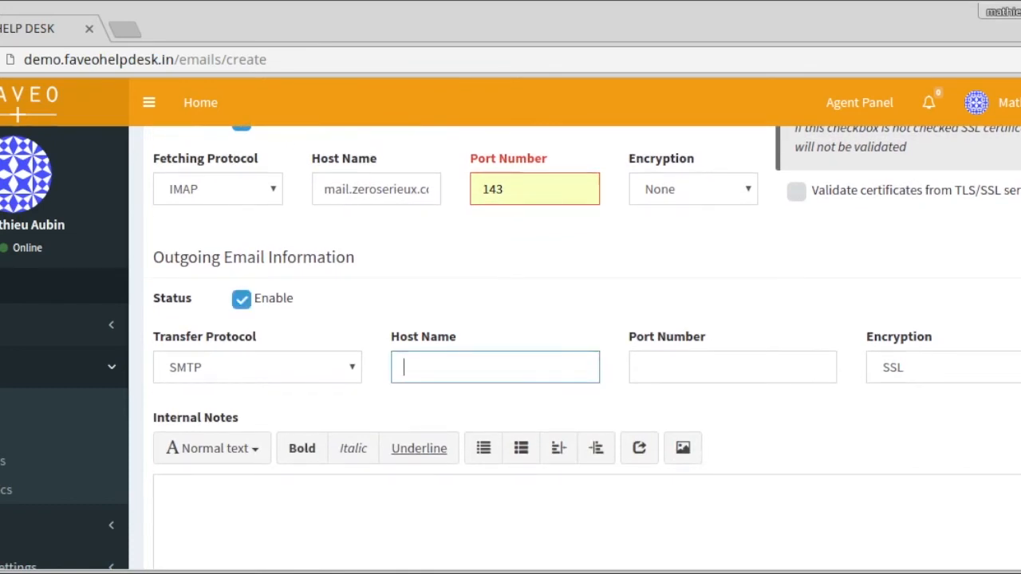
text(mail.zeroserieux.com)
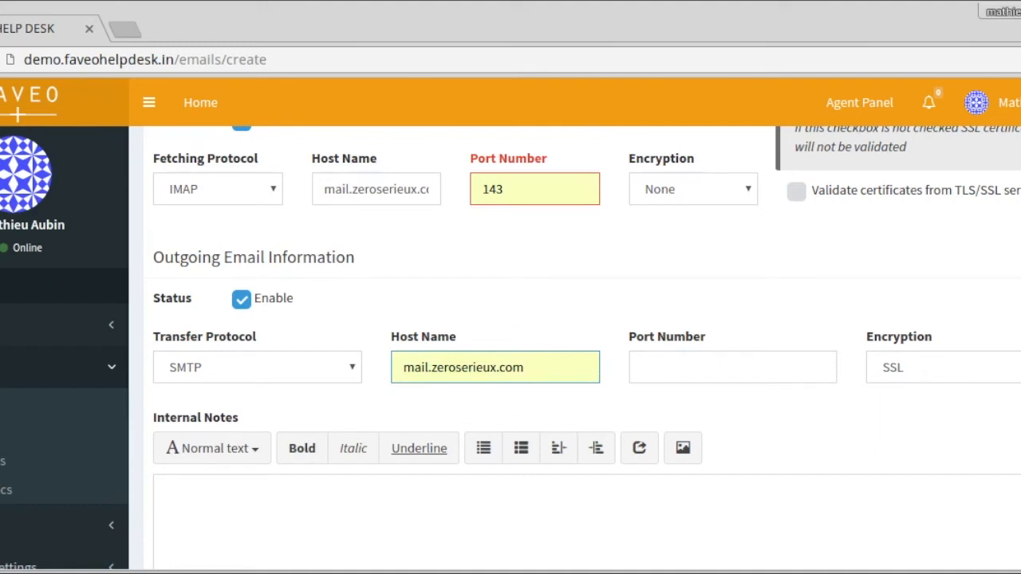
click(730, 367)
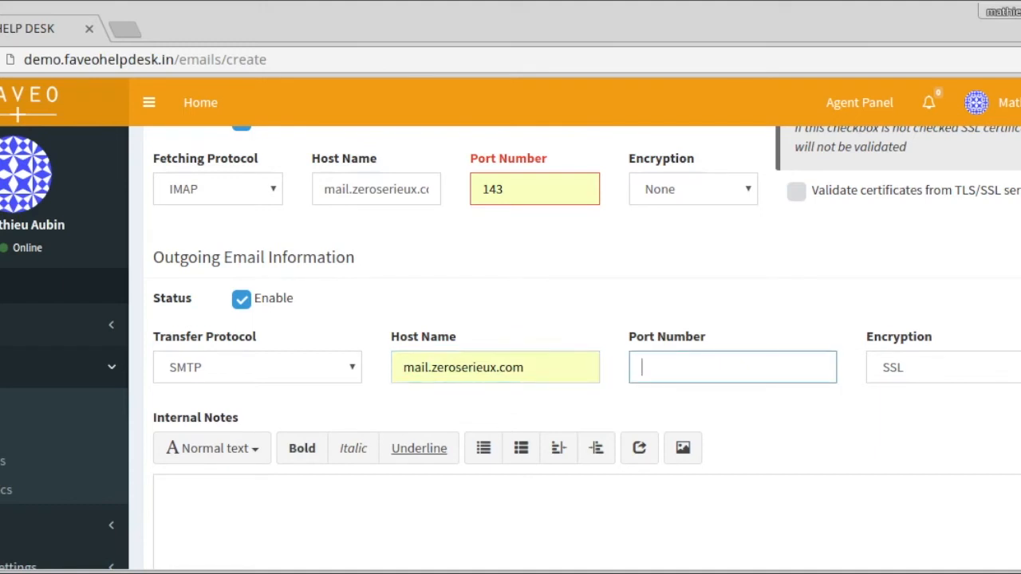
text(587)
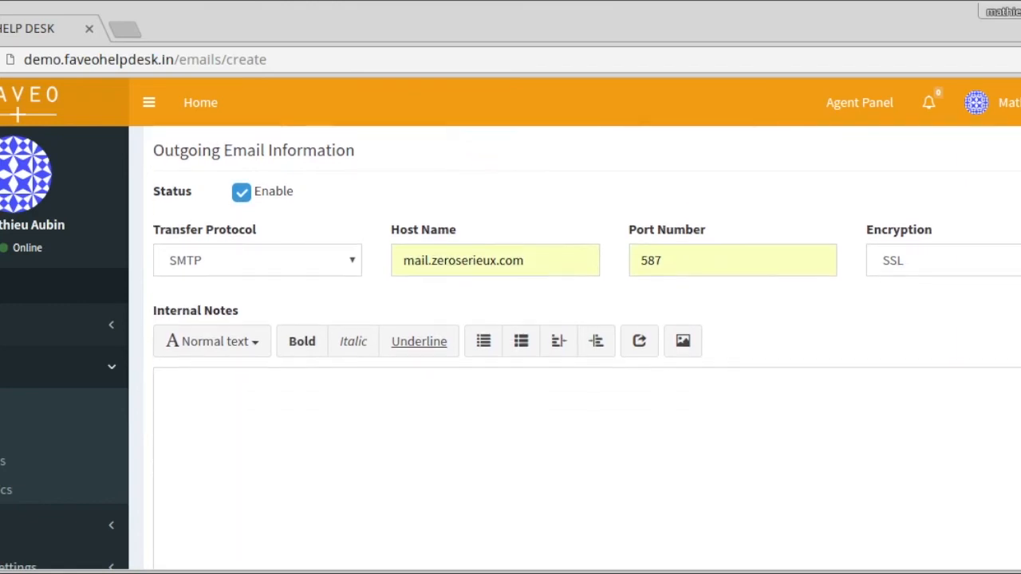
scroll(down, 3)
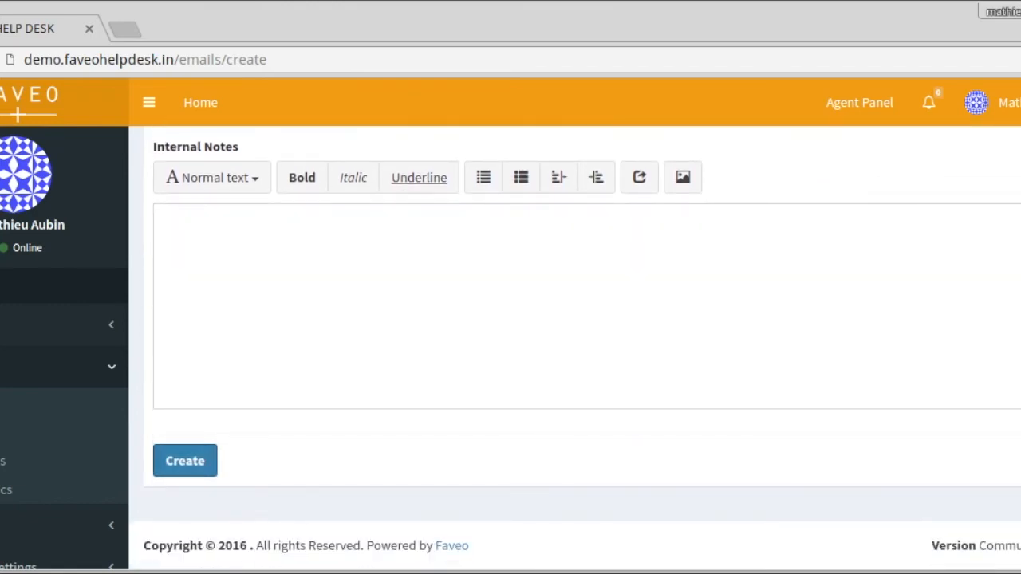
- Create the new support email account and return to the Admin Panel
click(185, 459)
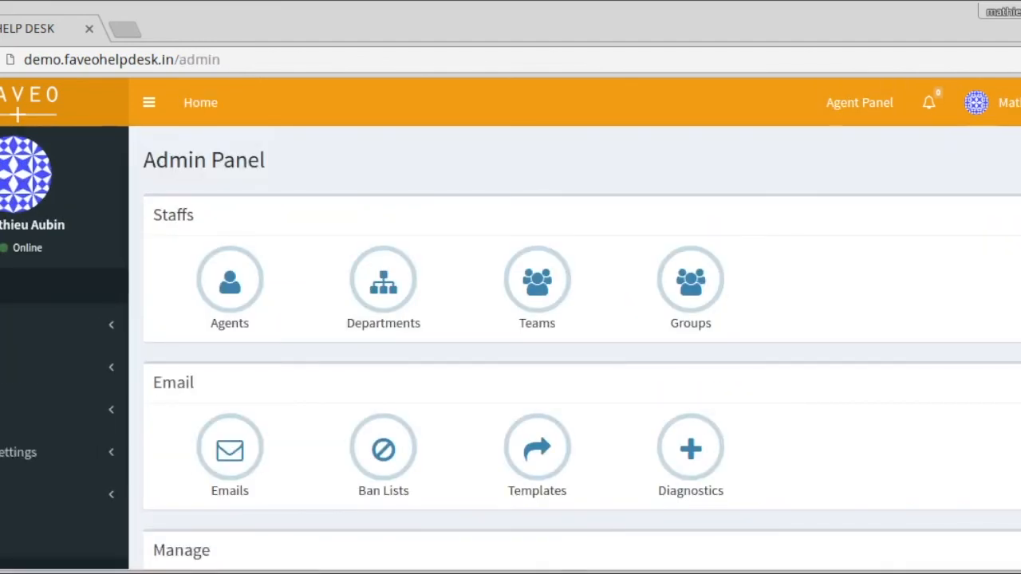
- In the Cron job scheduler, enable email notifications alongside auto-cron email fetching
scroll(down, 3)
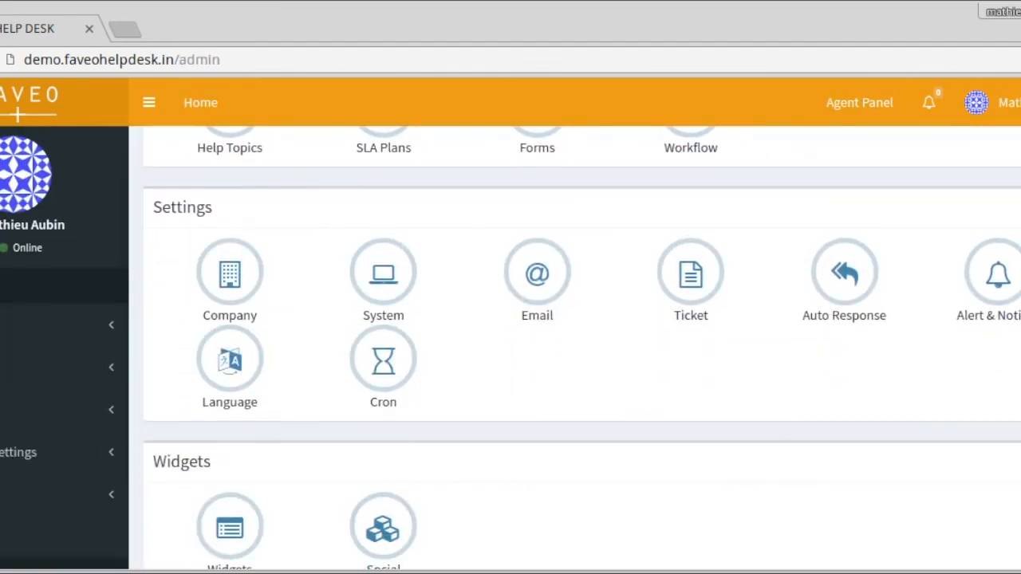
click(383, 359)
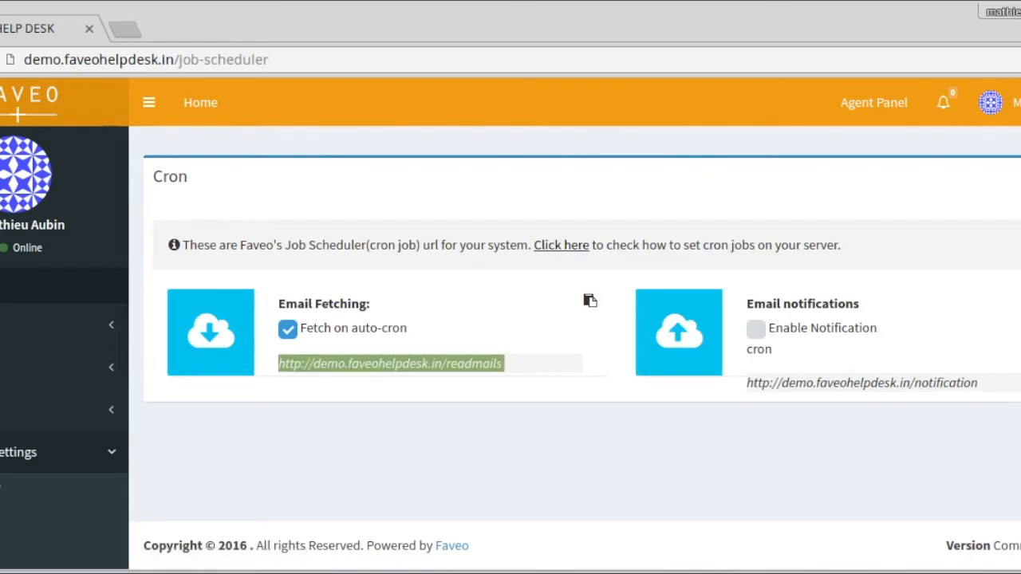
click(755, 329)
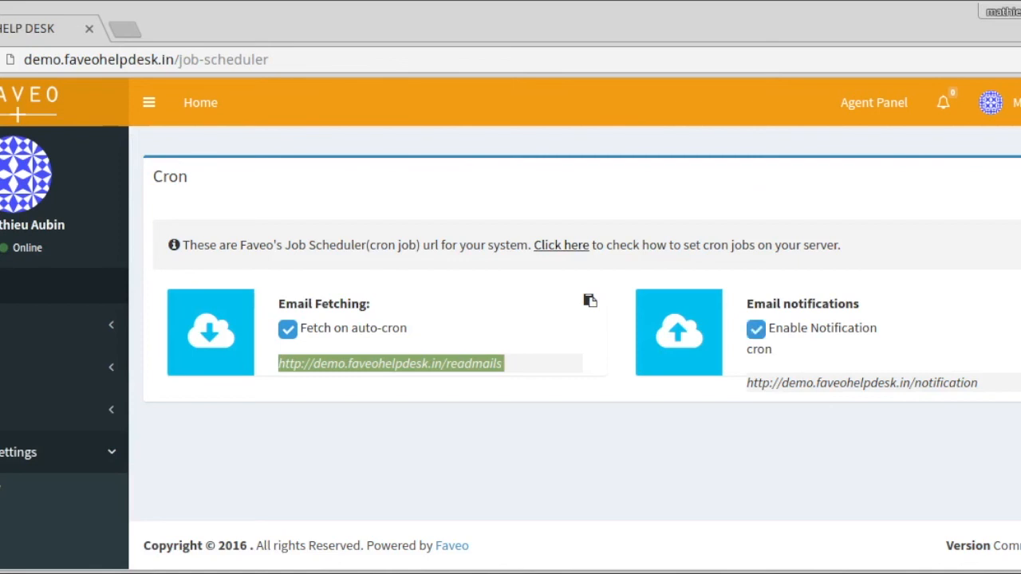